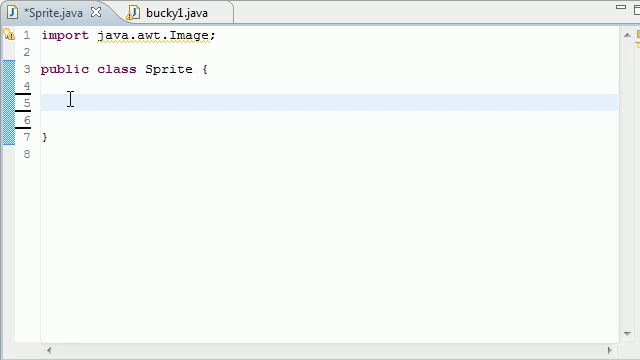
mouse_move(122, 104)
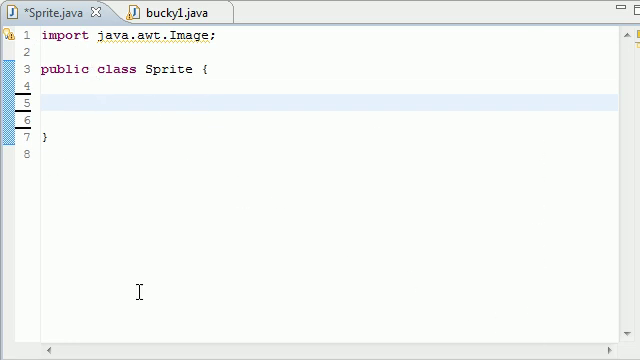
mouse_move(88, 84)
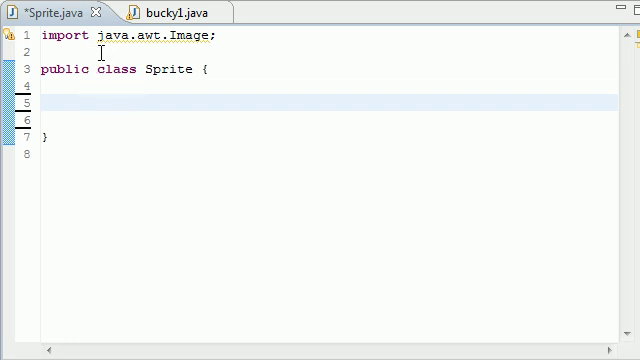
mouse_move(120, 160)
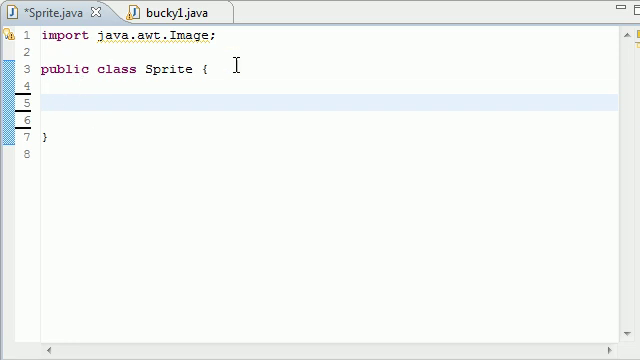
mouse_move(140, 52)
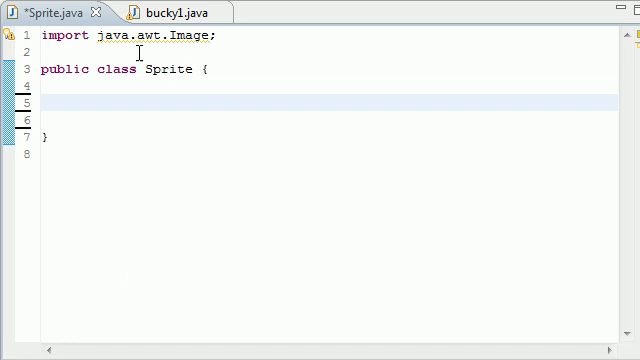
mouse_move(108, 150)
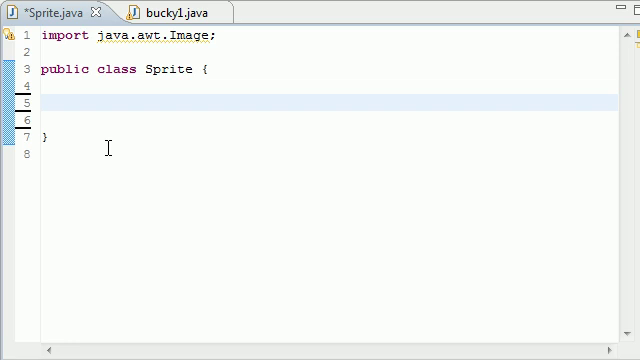
mouse_move(60, 12)
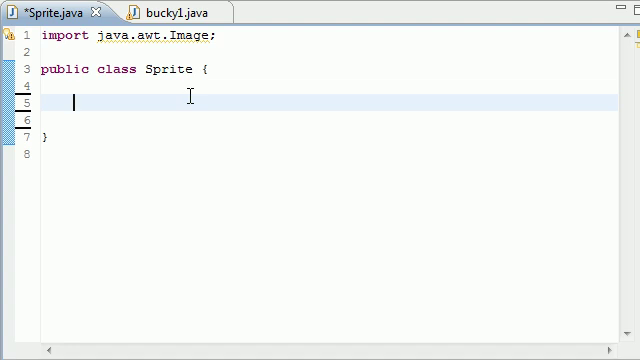
Declare the field private Animation a; and move to the line below it
text(priv)
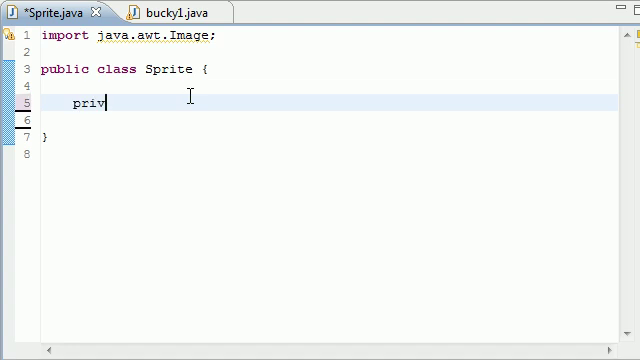
text(ate Anima)
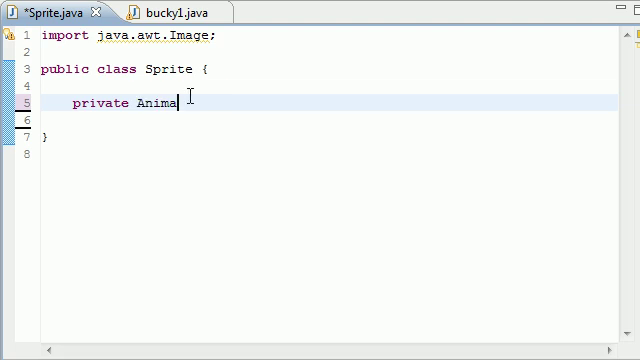
text(tion a)
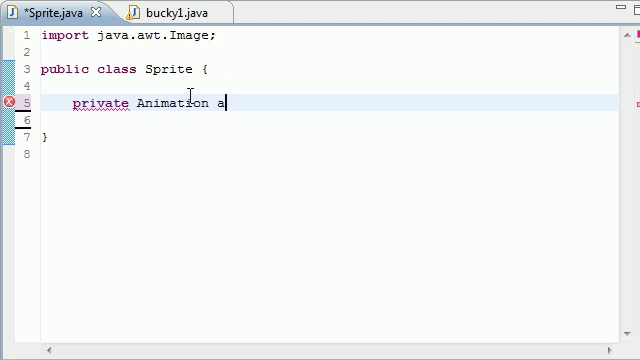
text(;)
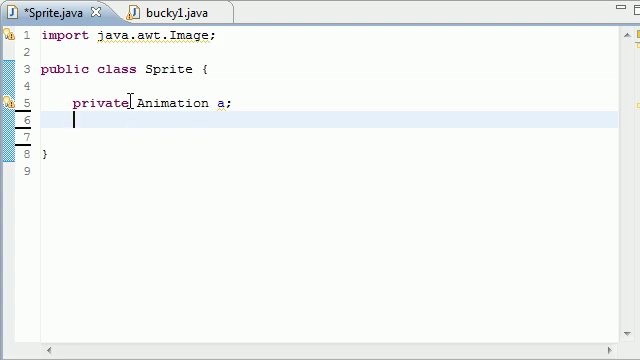
mouse_move(428, 292)
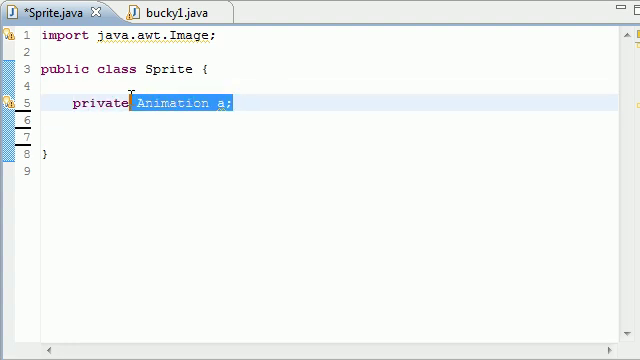
click(84, 120)
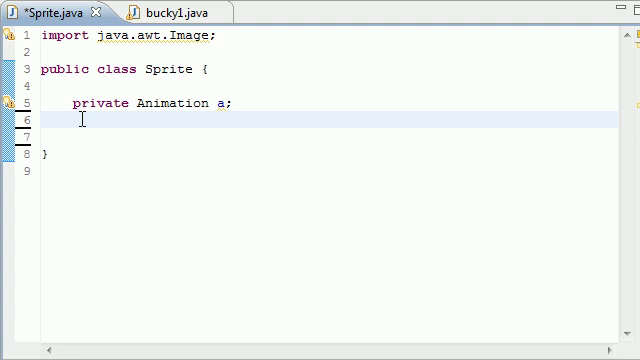
Declare the fields private float x; and private float y;
text(p)
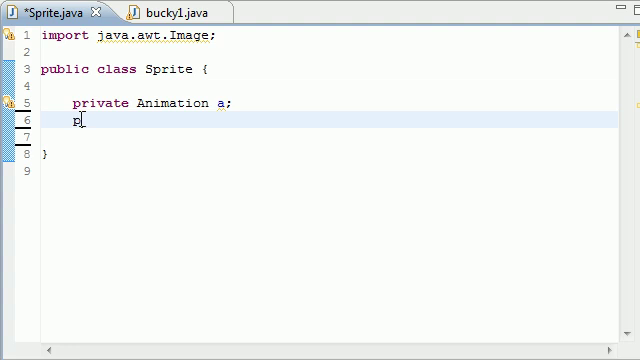
text(rivat)
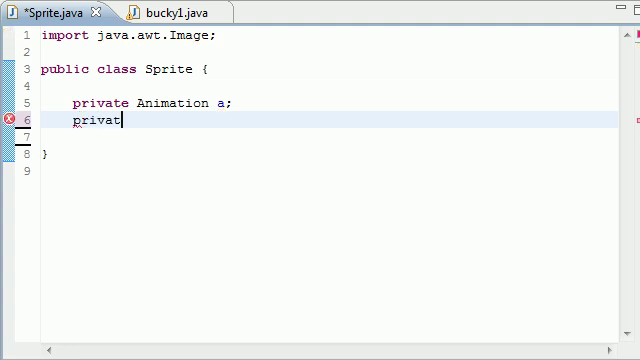
text(e float)
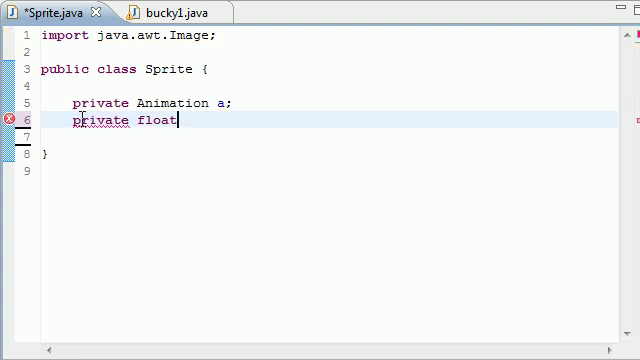
text(x;)
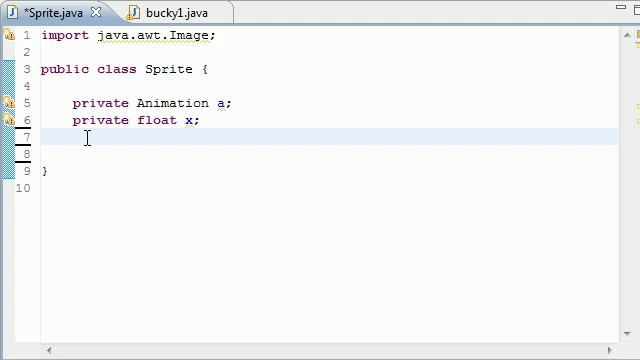
text(private float y;)
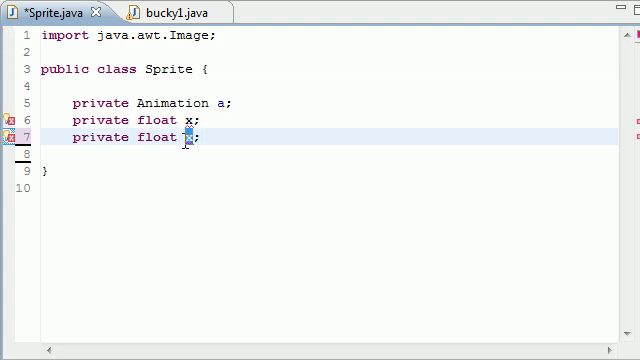
text(y)
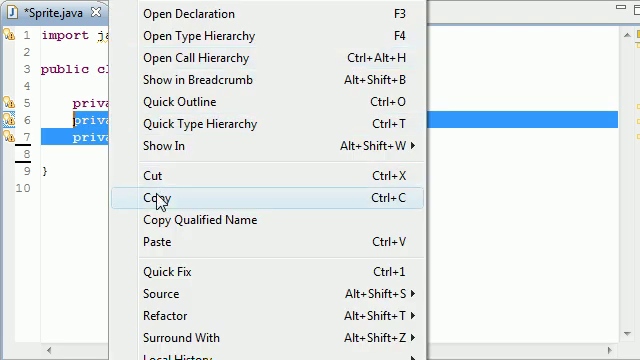
Duplicate the x and y lines as private float vx; and vy;, leaving blank lines below
click(156, 198)
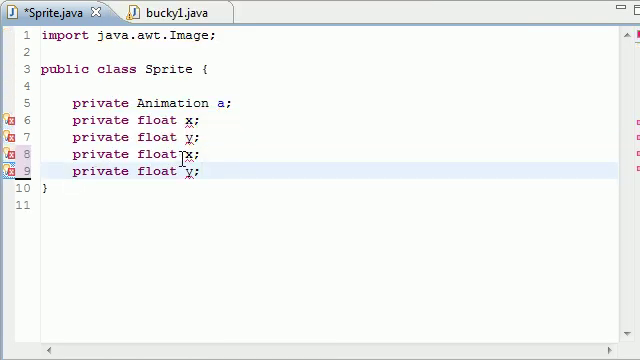
text(v)
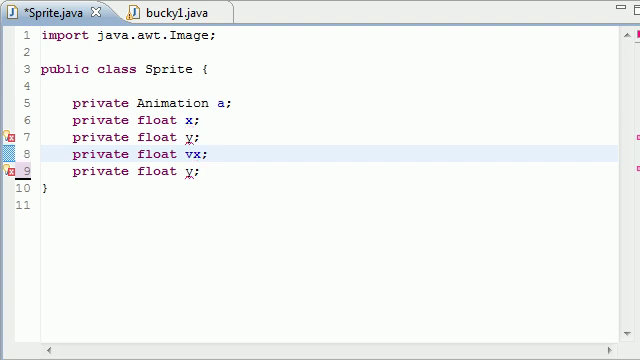
text(v)
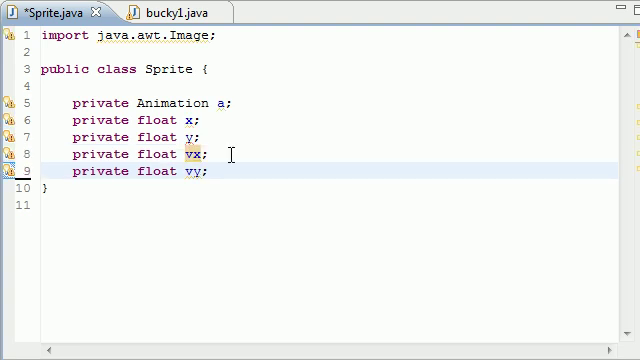
drag(70, 120, 204, 136)
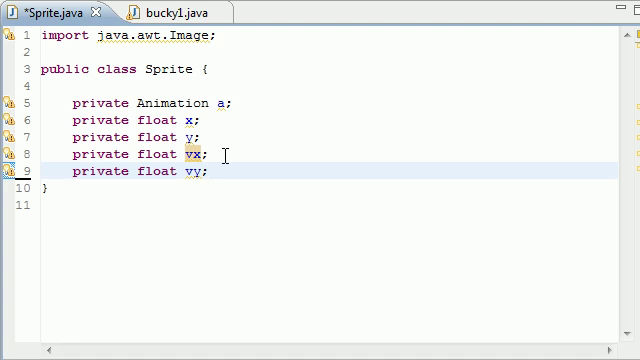
mouse_move(442, 62)
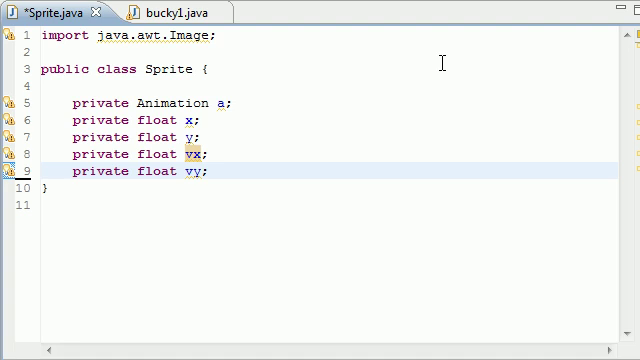
triple_click(130, 152)
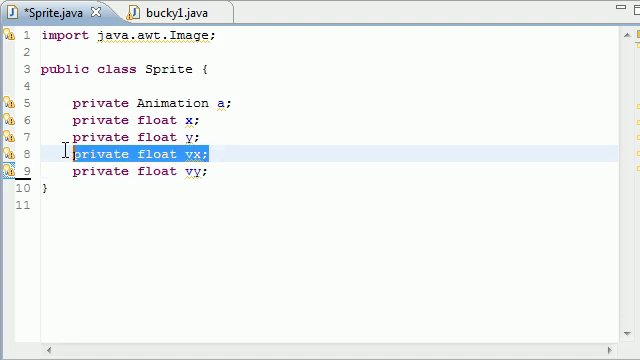
mouse_move(188, 200)
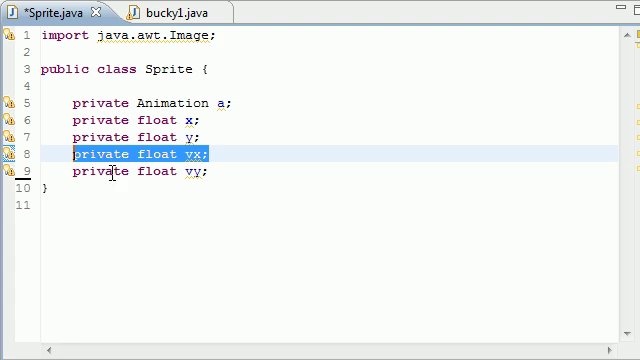
click(208, 172)
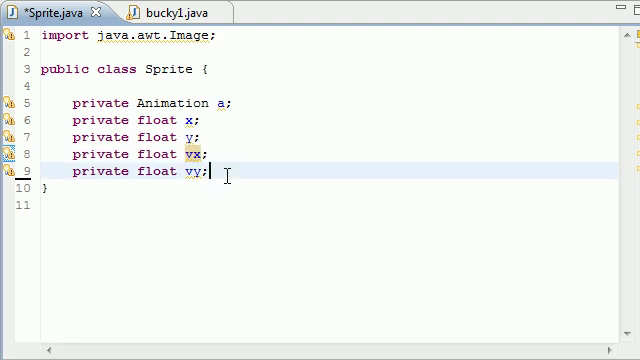
key(Return)
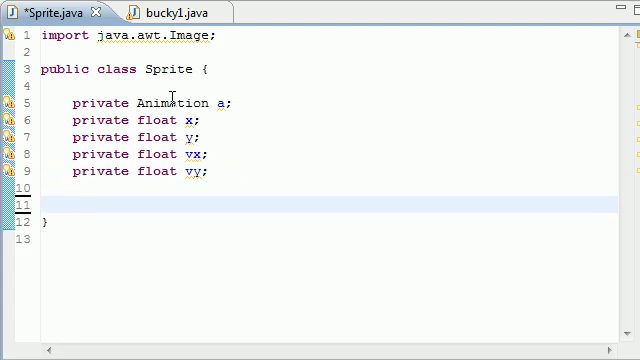
mouse_move(164, 156)
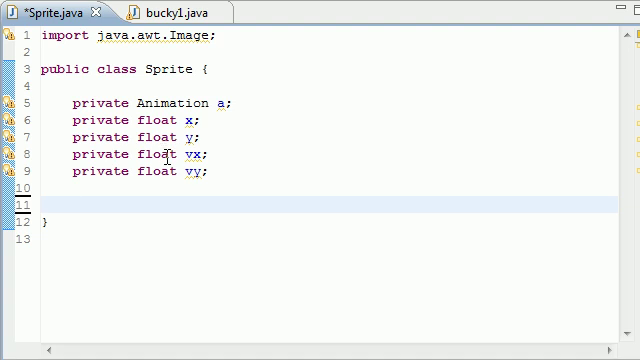
Add a //CONTRSUCTOR comment and the constructor public Sprite(Animation a){ this.a = a; }
text(//)
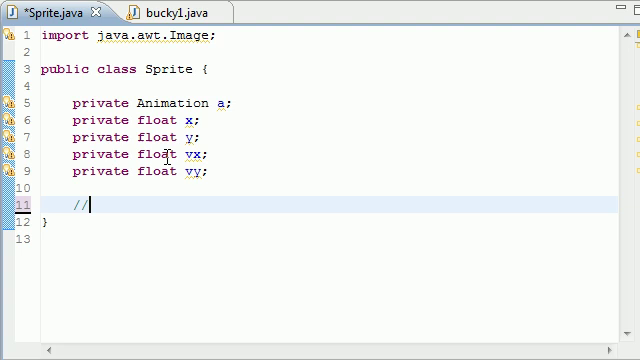
text(CONTRSUCTOR)
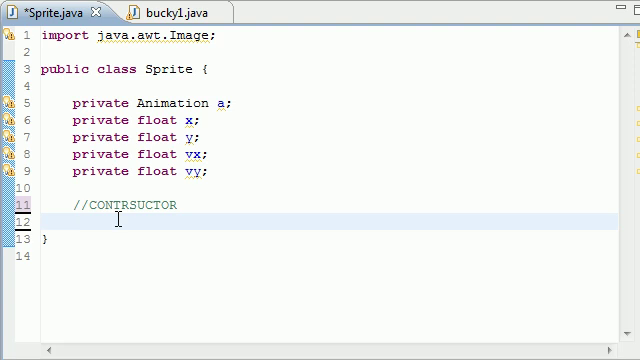
text(public Sprite)
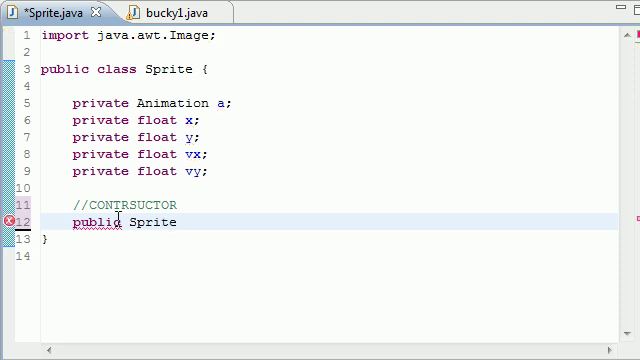
text(())
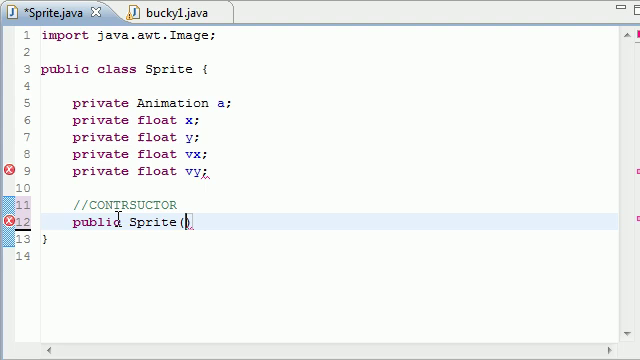
text(Animat)
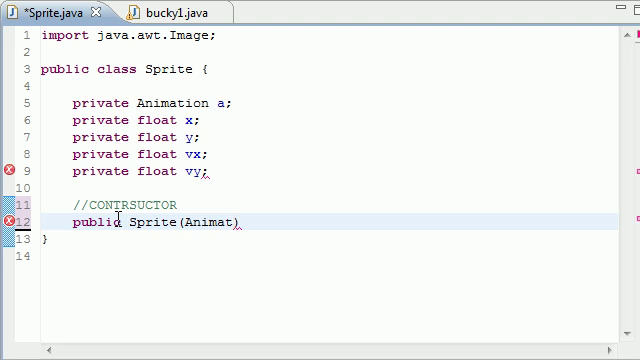
text(ion a){})
text(this.a = a)
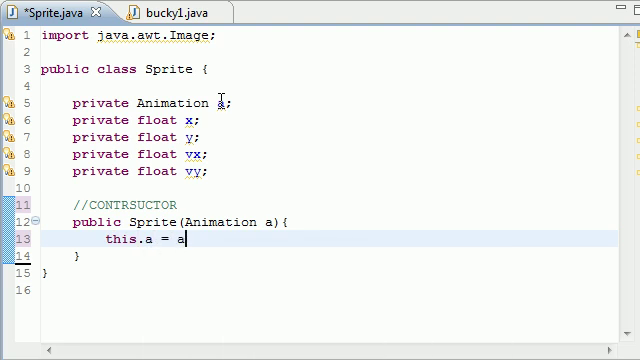
text(;)
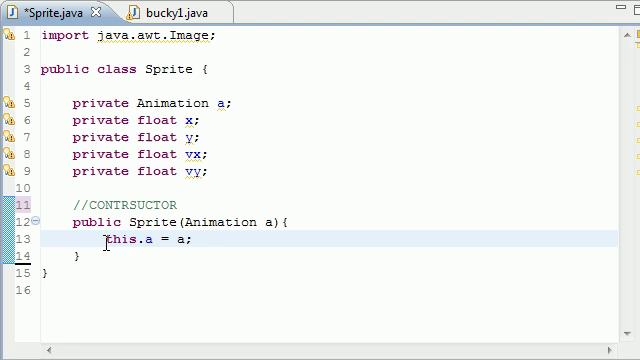
Review the this.a = a assignment and open blank lines after the constructor
double_click(112, 240)
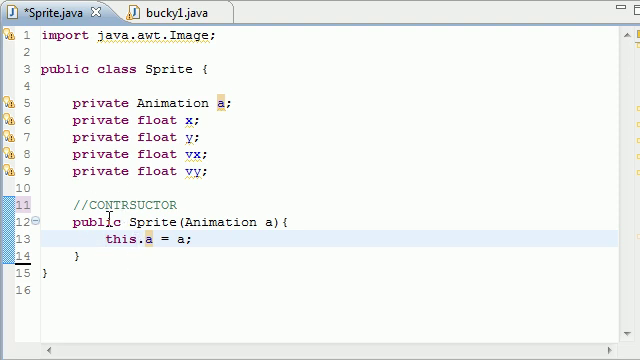
double_click(110, 240)
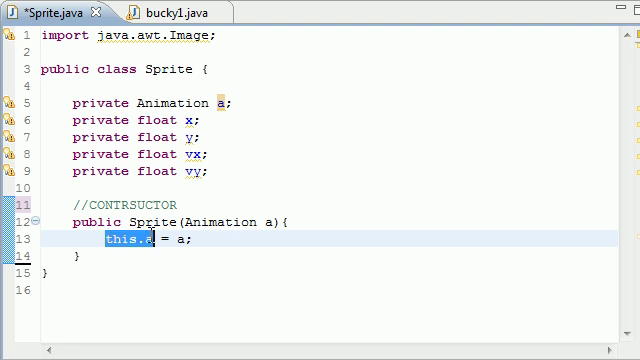
double_click(144, 102)
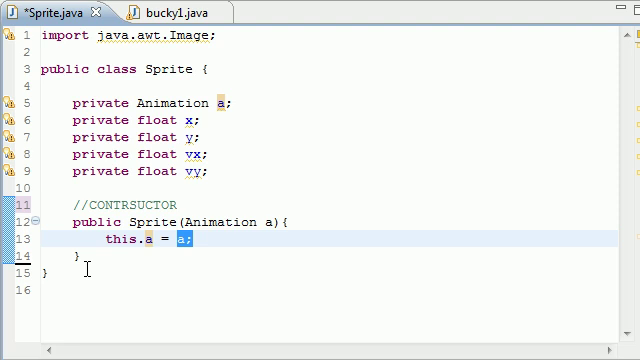
key(Return)
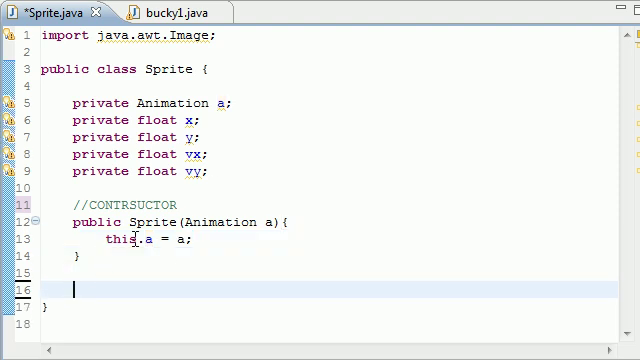
mouse_move(144, 240)
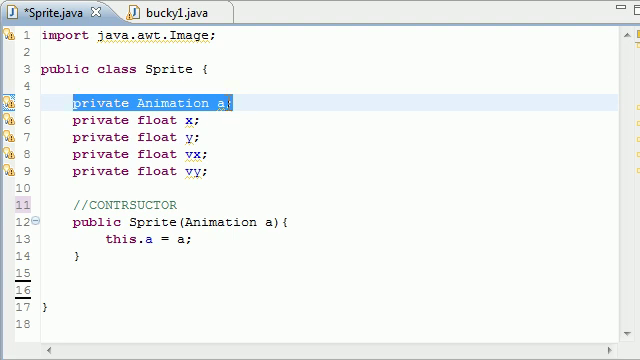
click(72, 288)
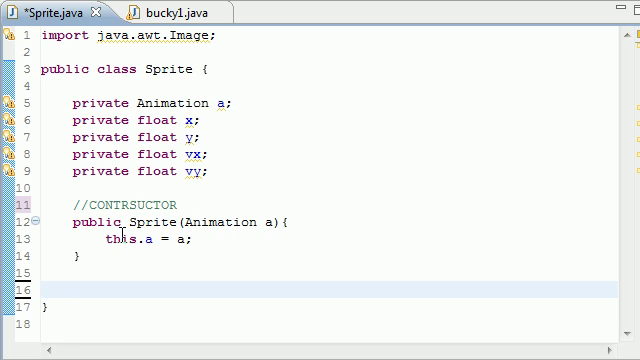
click(72, 288)
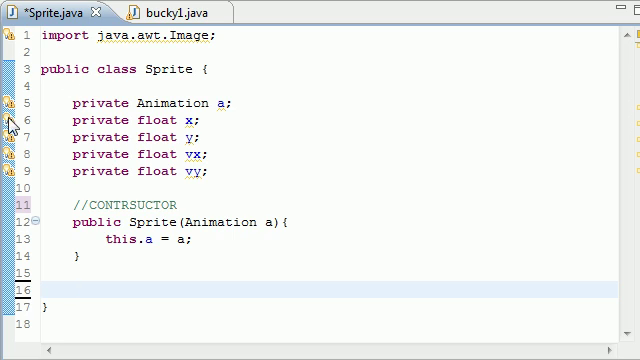
mouse_move(88, 246)
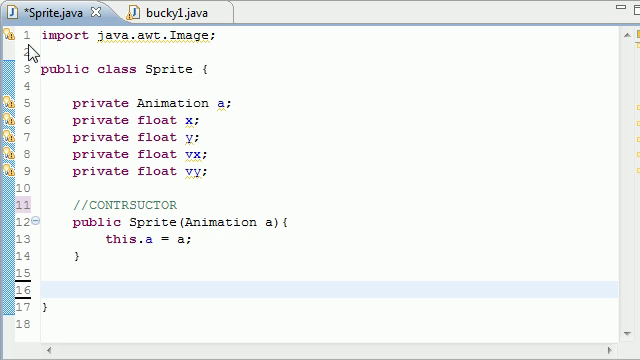
mouse_move(480, 58)
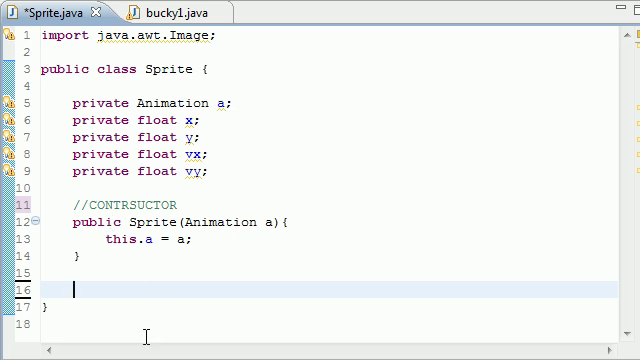
Add a //change position comment and the signature public void update(long timePassed){
text(//)
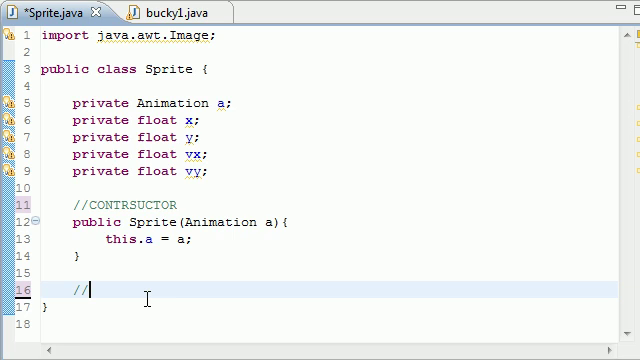
text(change)
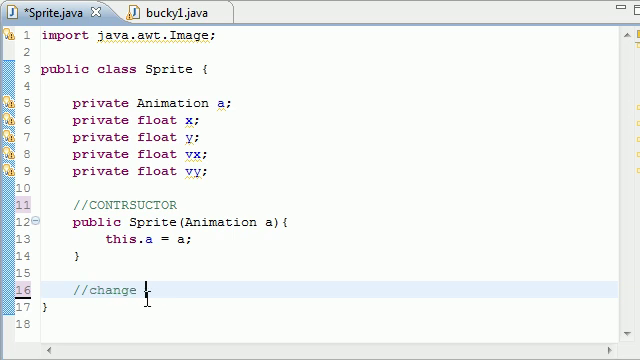
text(positiot)
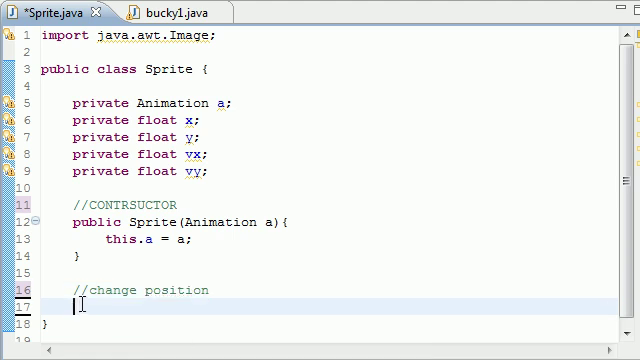
text(publci vo)
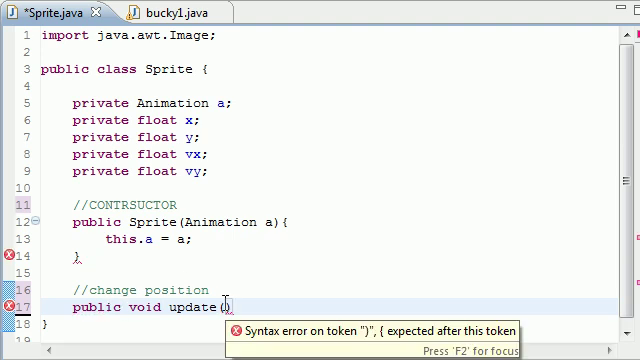
text(long)
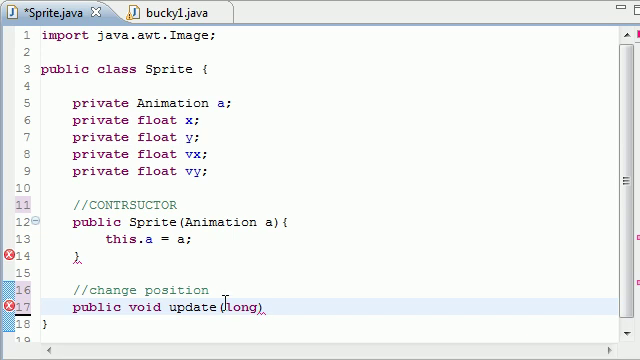
text(timePassed)
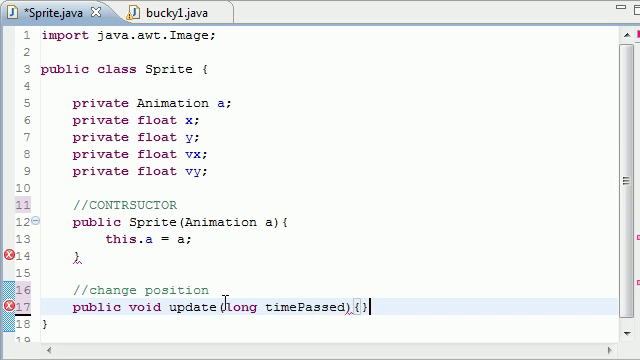
key(Return)
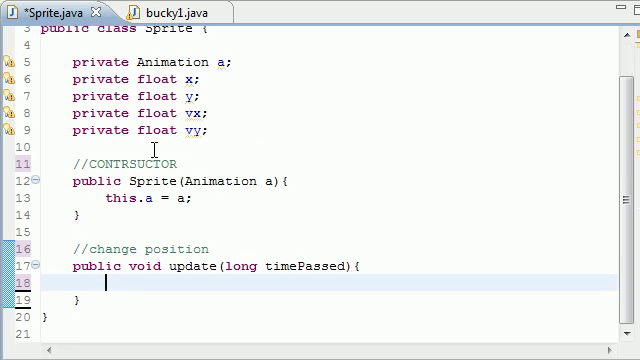
Write the first body line x += vx * timePassed;
text(x)
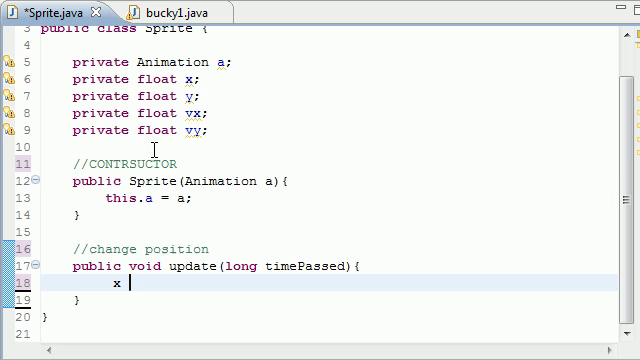
text(+=)
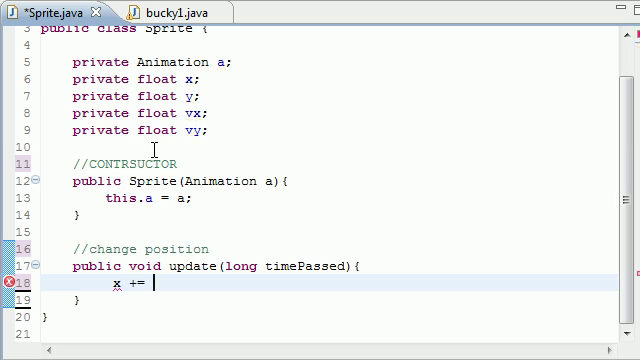
text(vx)
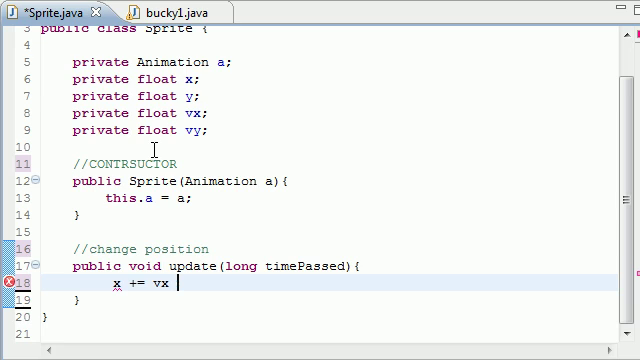
text(* time)
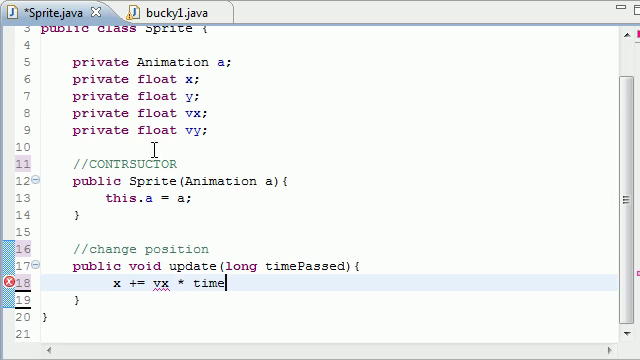
text(Passes;)
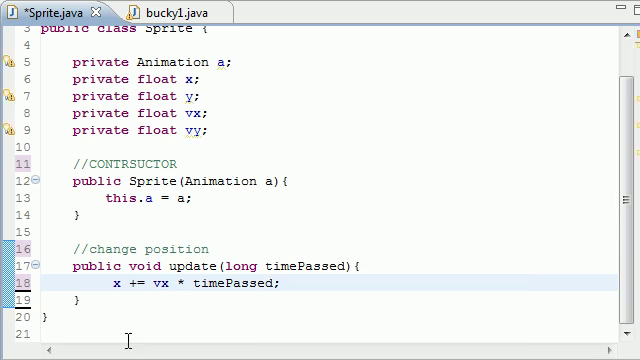
mouse_move(160, 288)
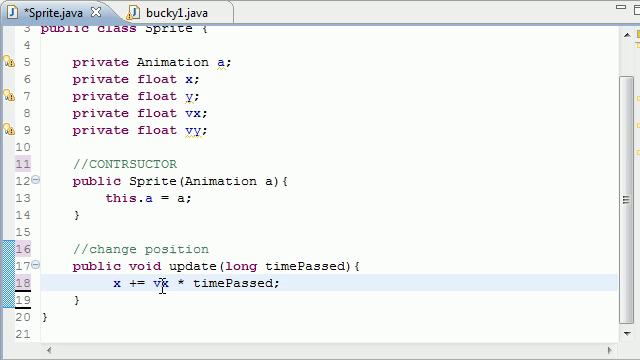
Copy the x line into y += vy * timePassed;, replacing the copied vx with vy
double_click(158, 284)
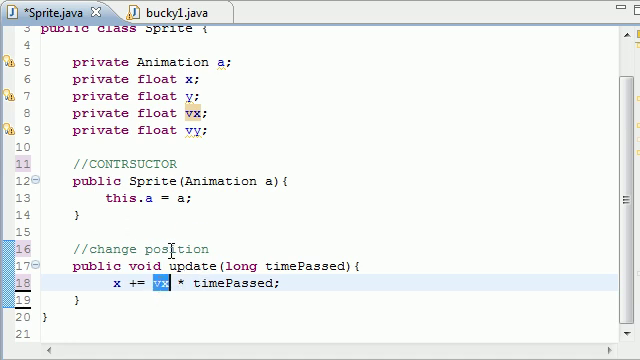
double_click(224, 284)
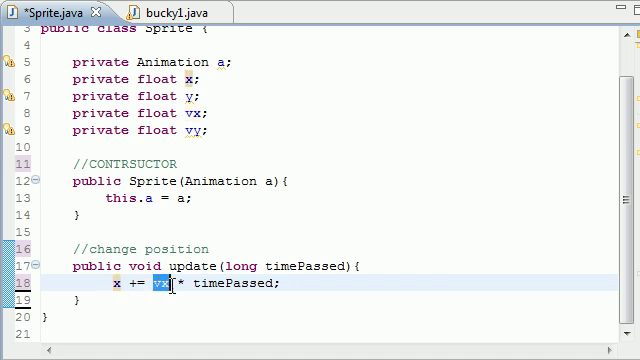
double_click(226, 284)
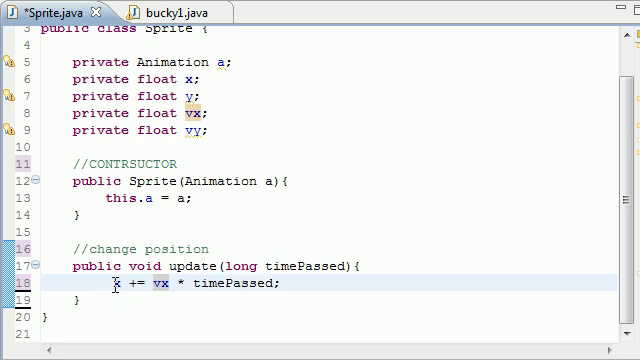
double_click(116, 284)
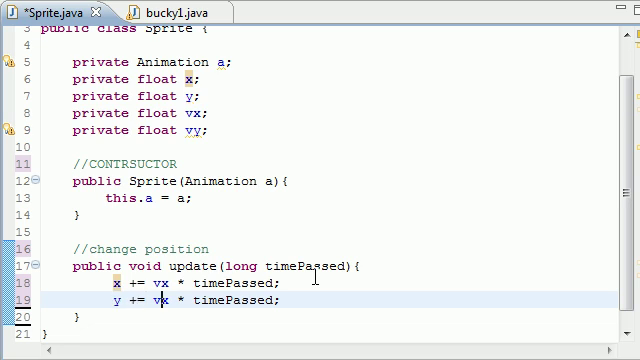
click(300, 300)
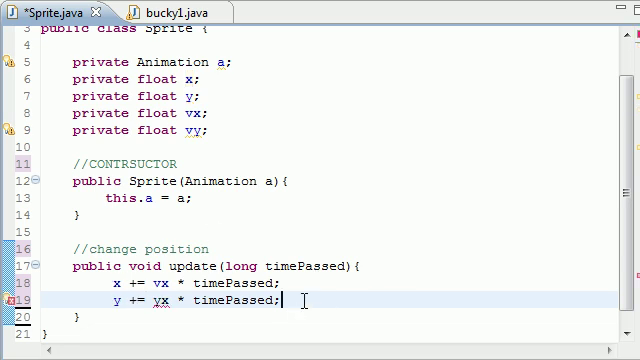
double_click(158, 300)
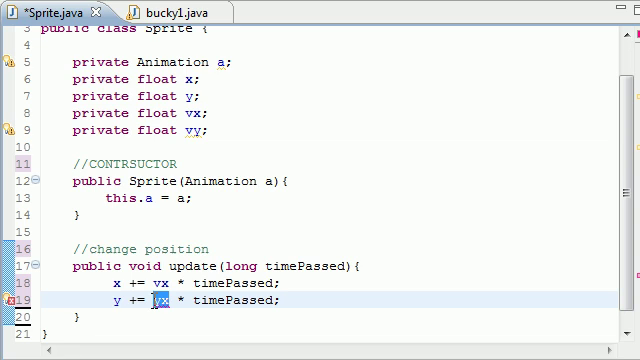
text(vy)
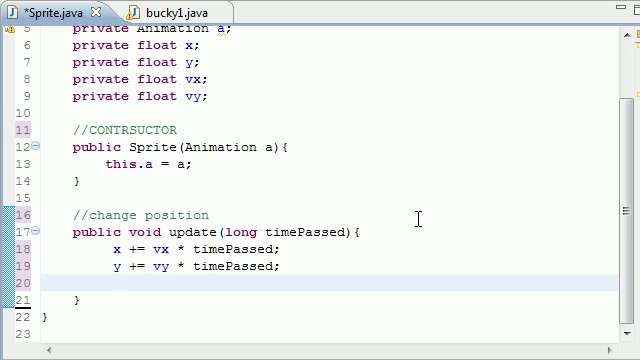
End the method with a.update(timePassed); to advance the animation
text(a.update(timePassed)
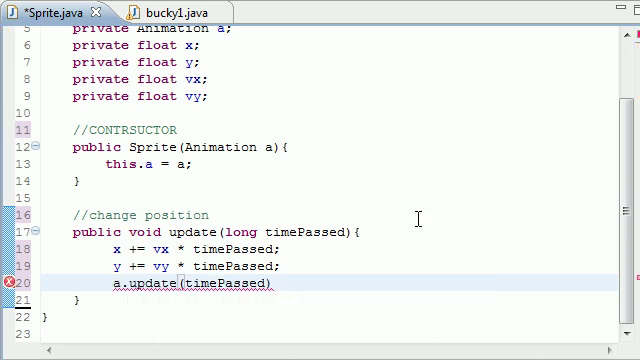
text(;)
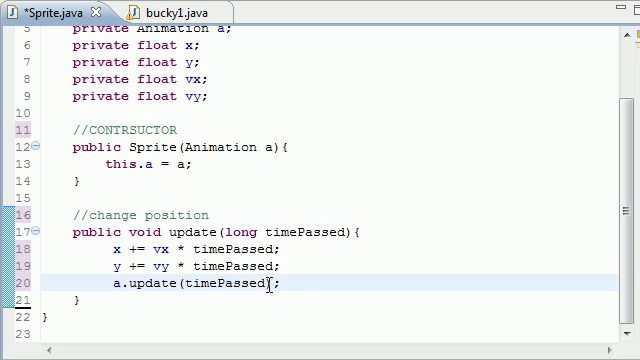
double_click(224, 284)
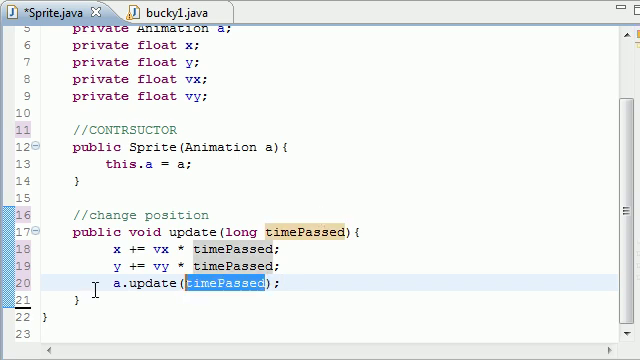
double_click(130, 284)
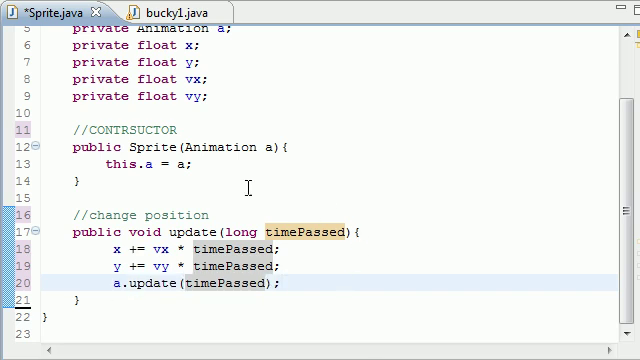
mouse_move(248, 190)
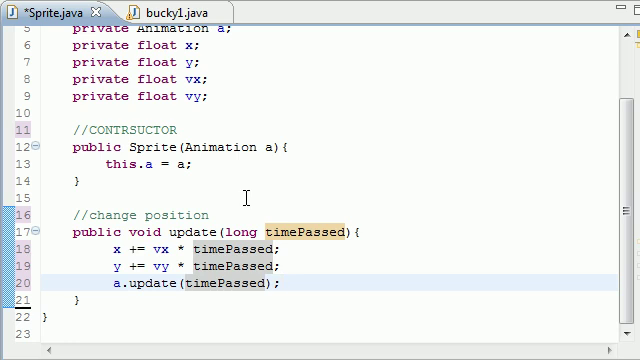
click(284, 284)
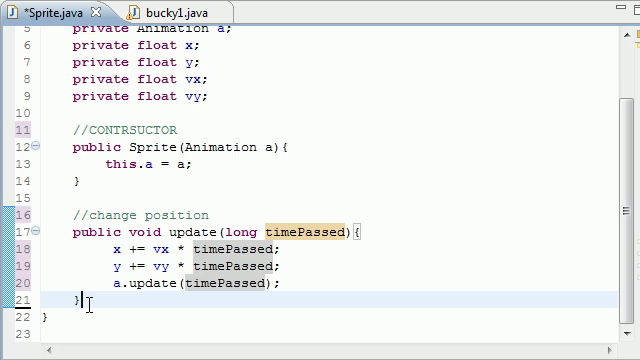
mouse_move(236, 184)
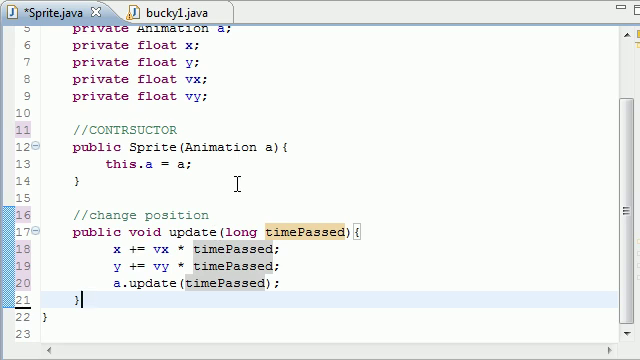